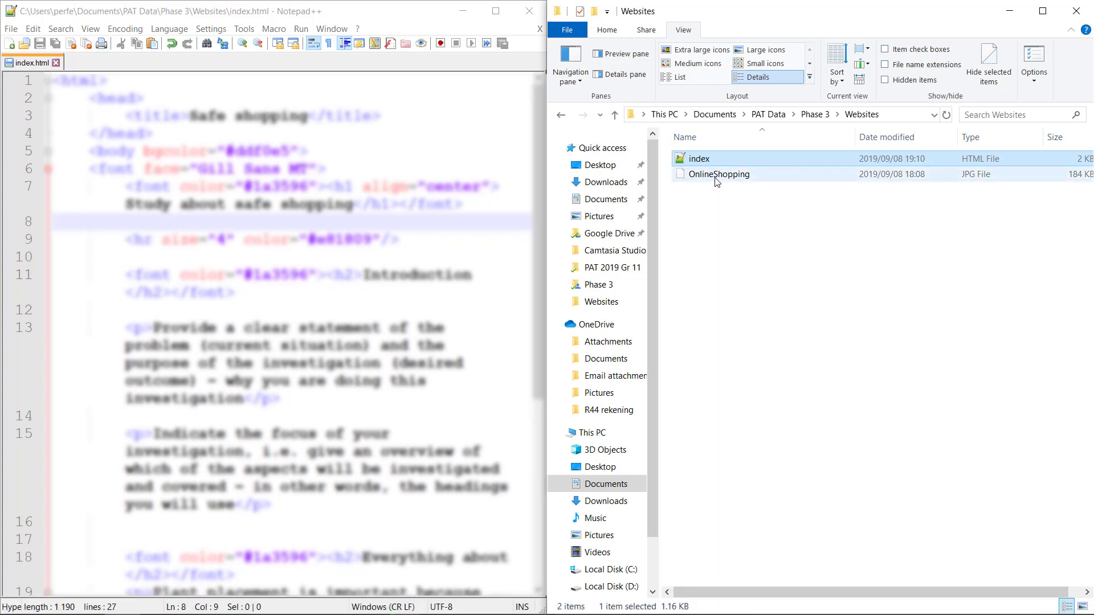
Show file name extensions in File Explorer so OnlineShopping.jpg is readable
click(719, 174)
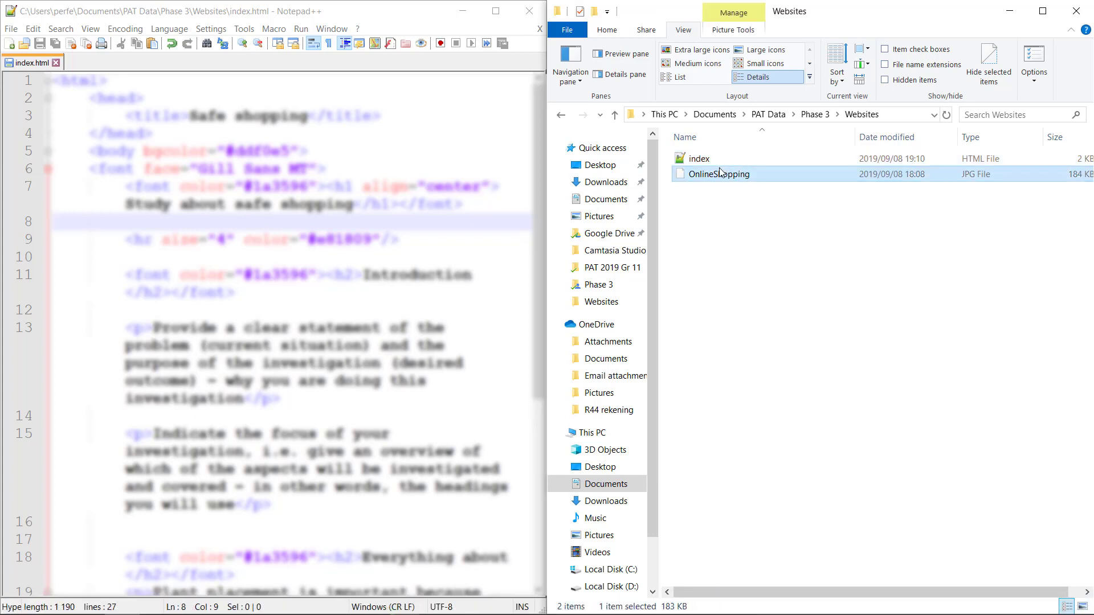
click(885, 64)
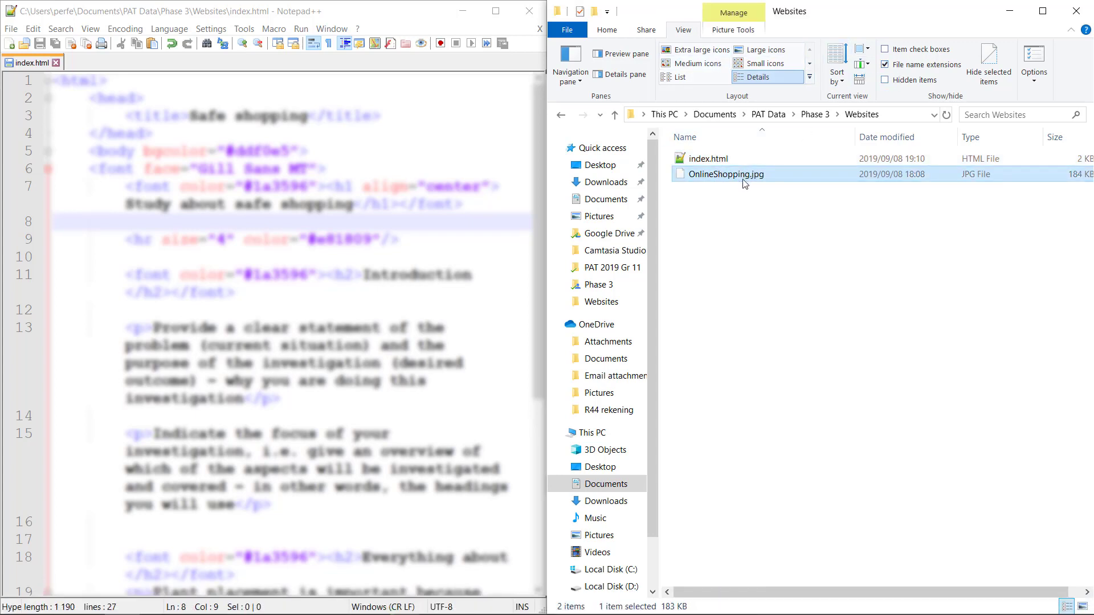
click(724, 173)
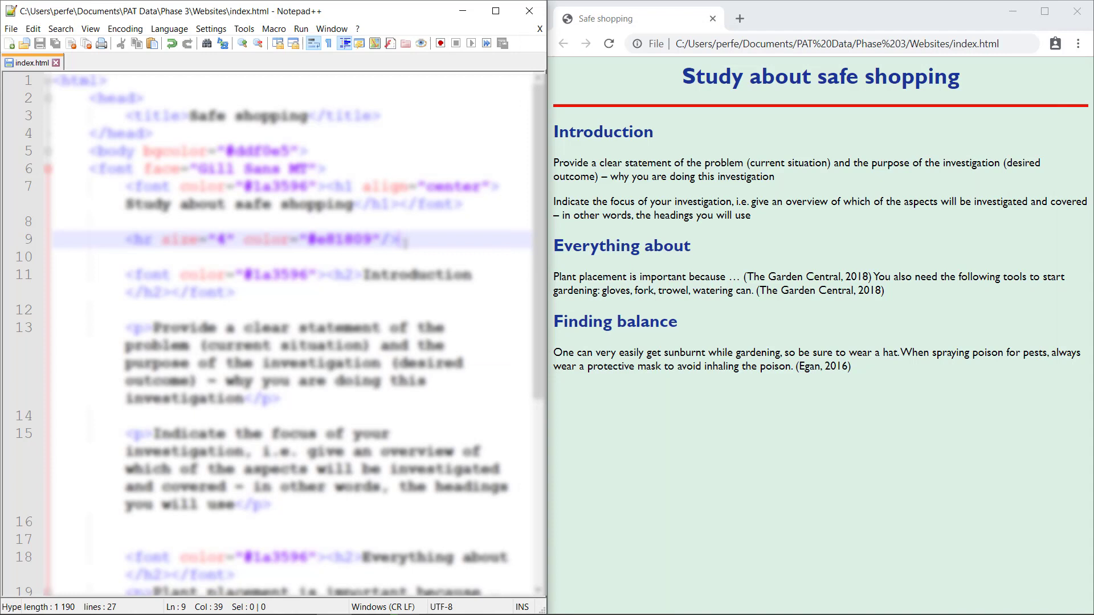
Insert an img tag for OnlineShopping.jpg below the horizontal rule and preview it
key(Enter)
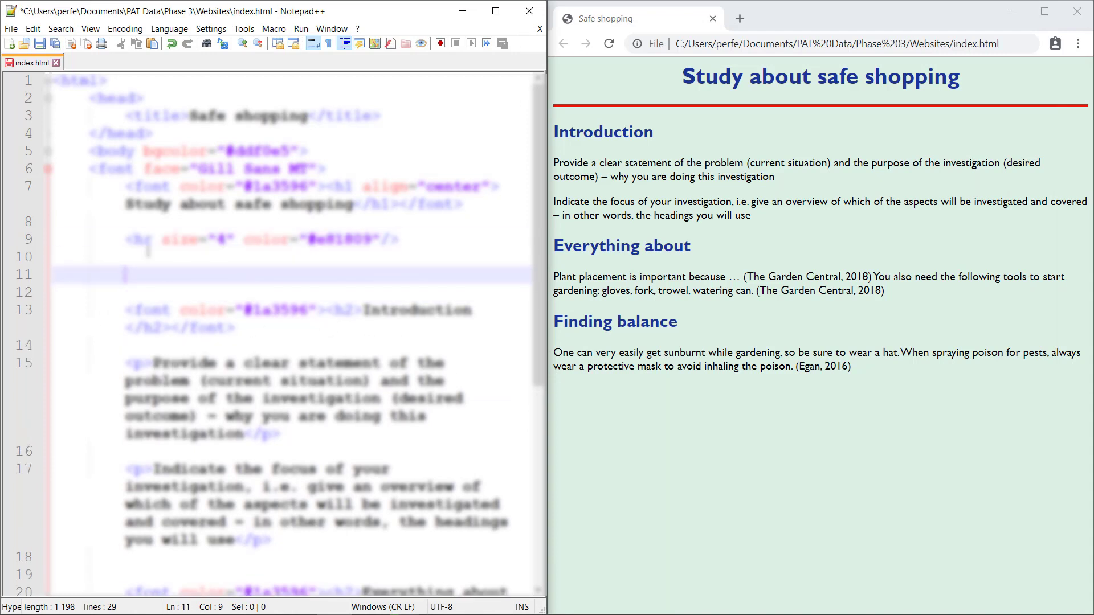
text(<img src="OnlineShopping.jpg" />)
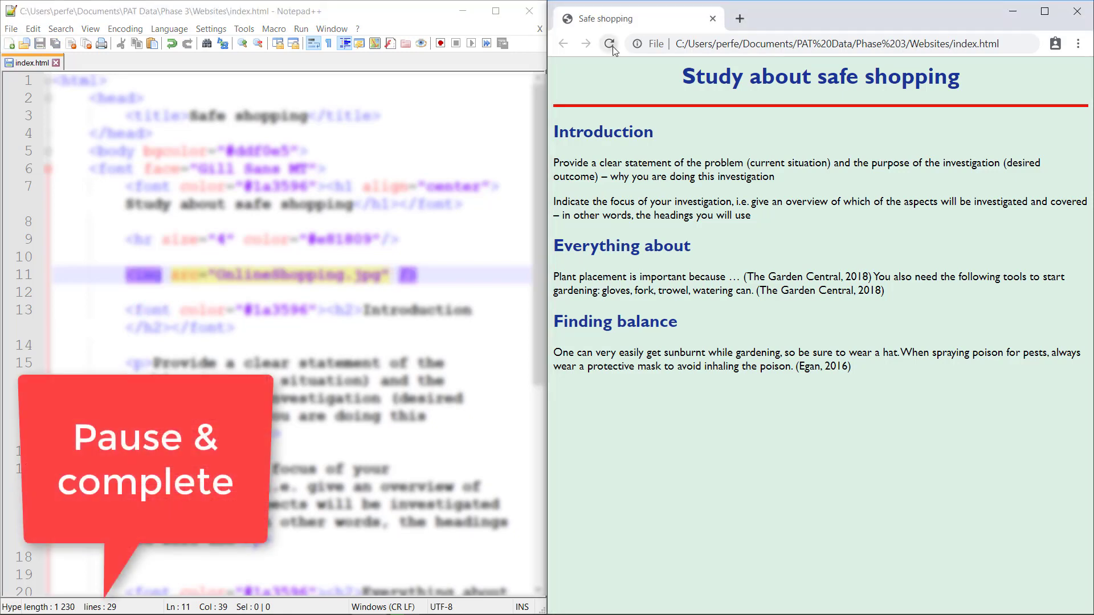
click(608, 44)
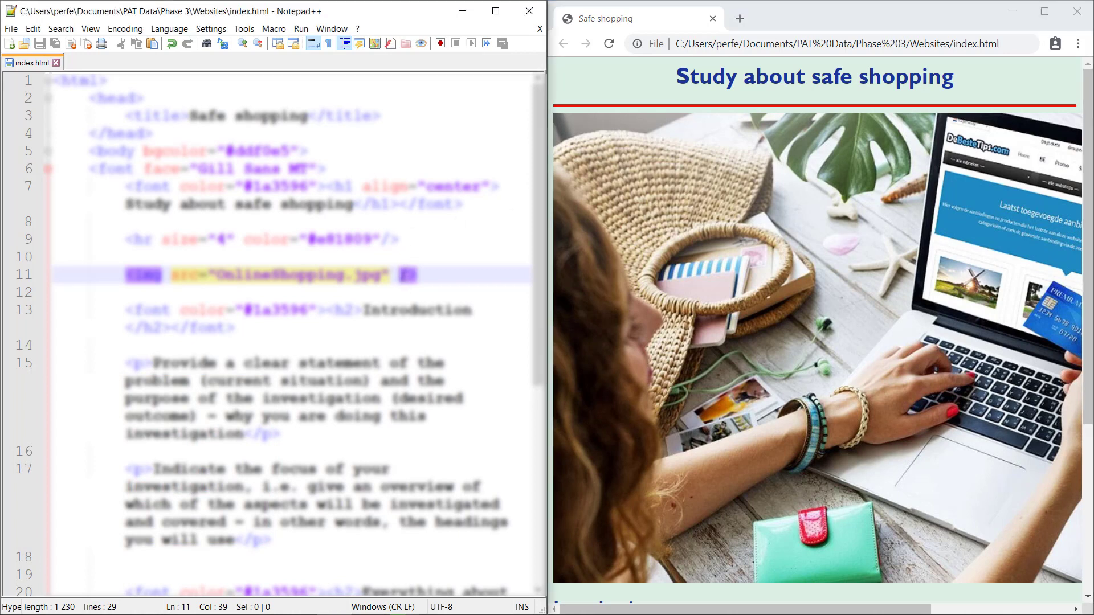
Set the photo width to 40% and begin an empty alt attribute
text(width=)
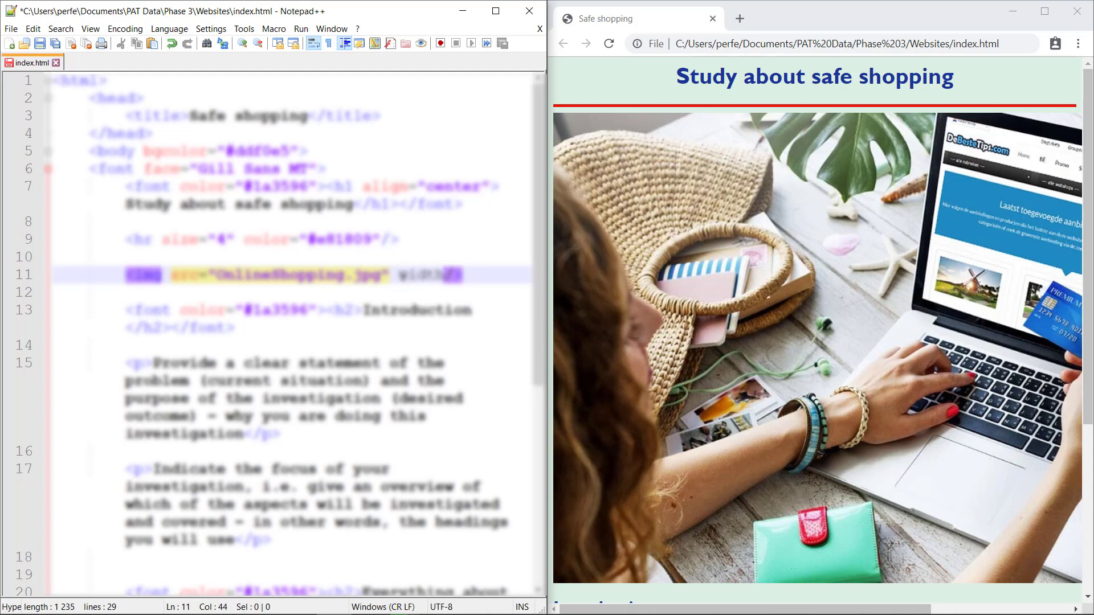
text(3")
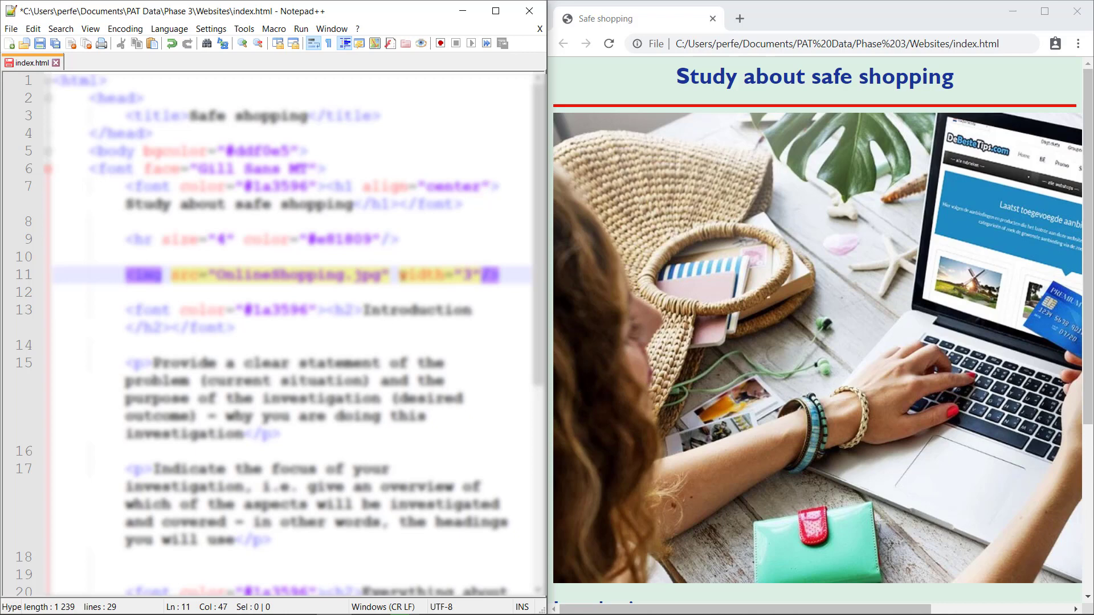
text(04)
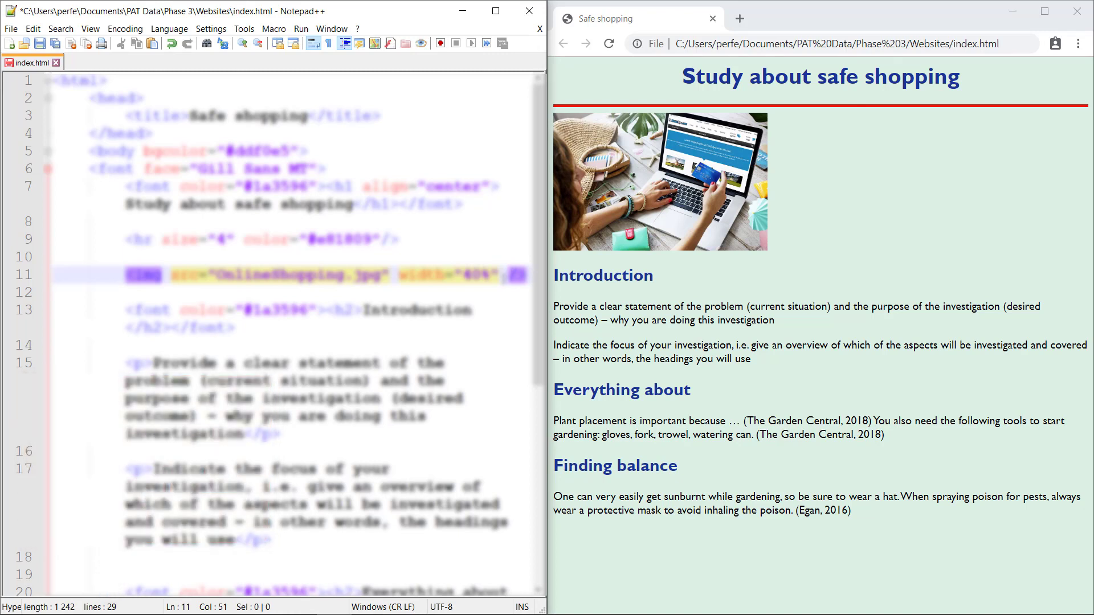
text(alt=")
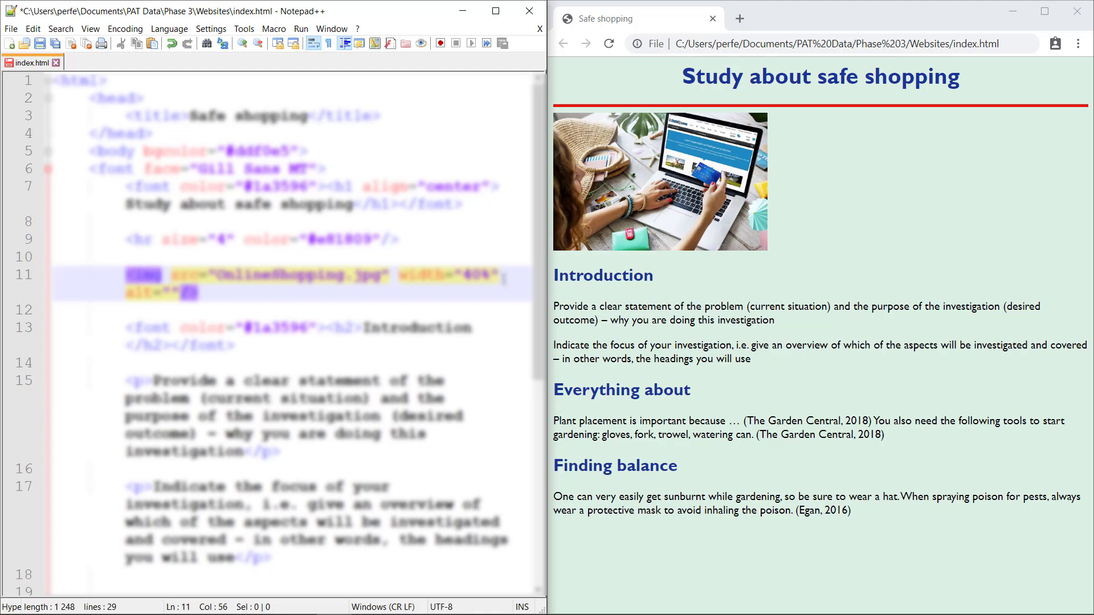
Write the alt text "person doing online shopping holding a credit card"
text(person o)
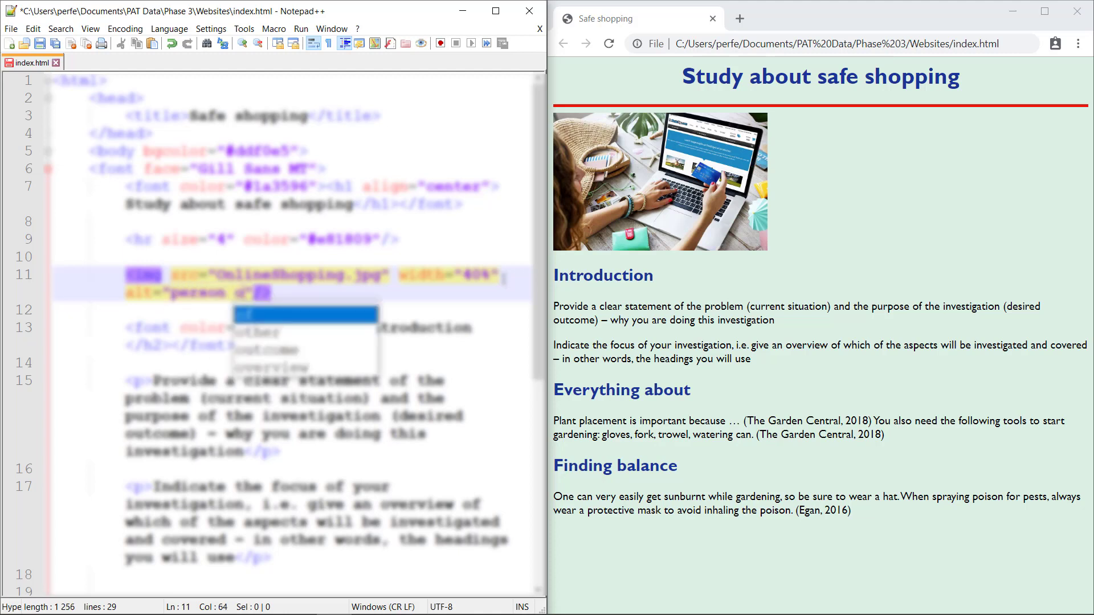
text(doing online)
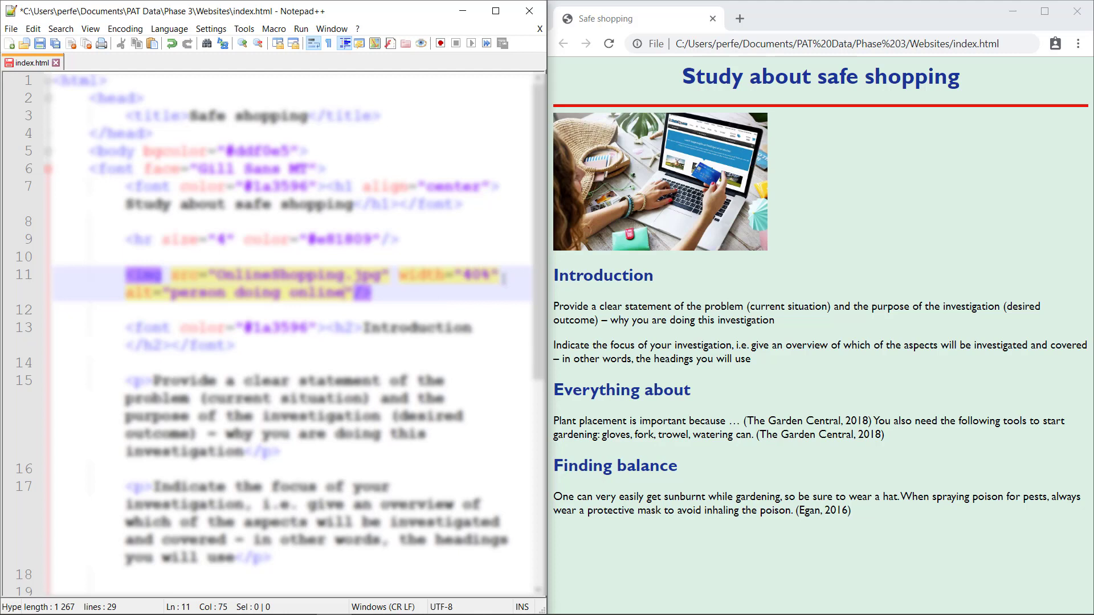
text(shopping)
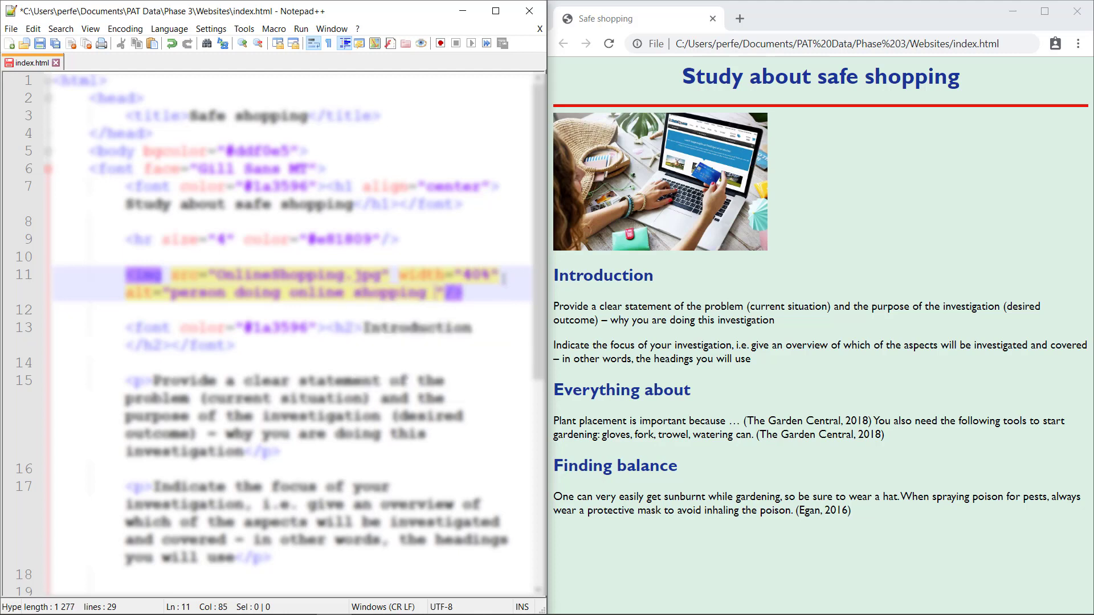
text(holding a credit card)
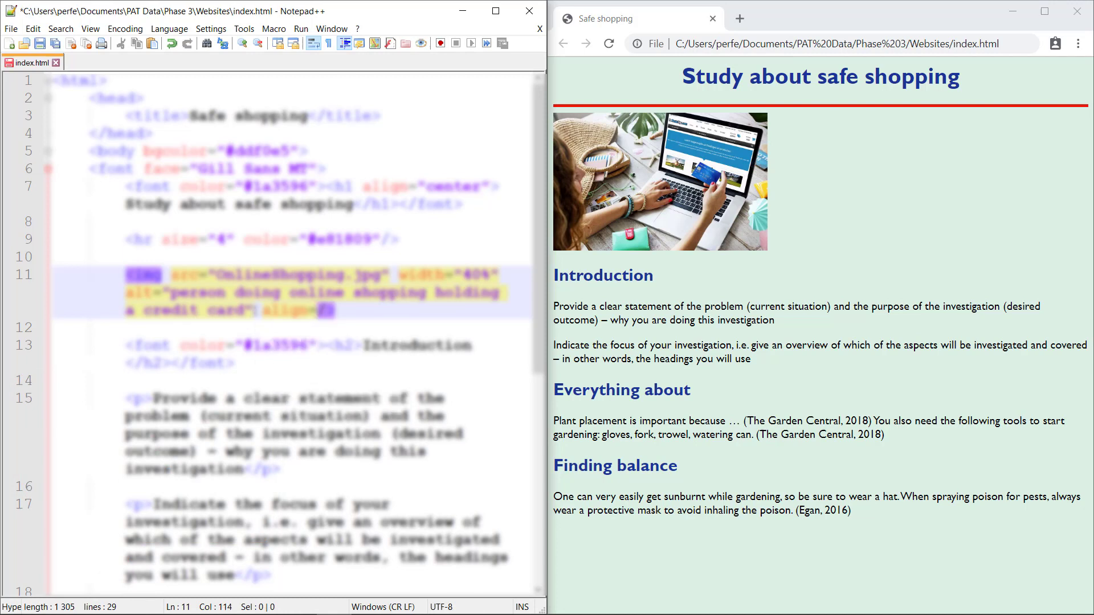
Align the photo right, move it below the Introduction heading, save and preview
text(right")
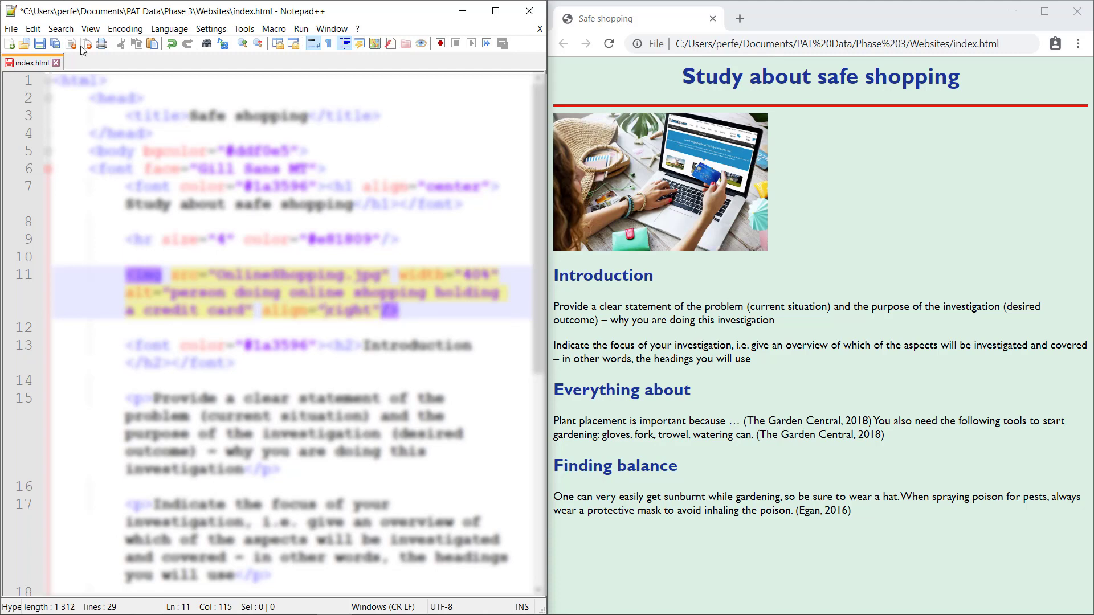
click(610, 44)
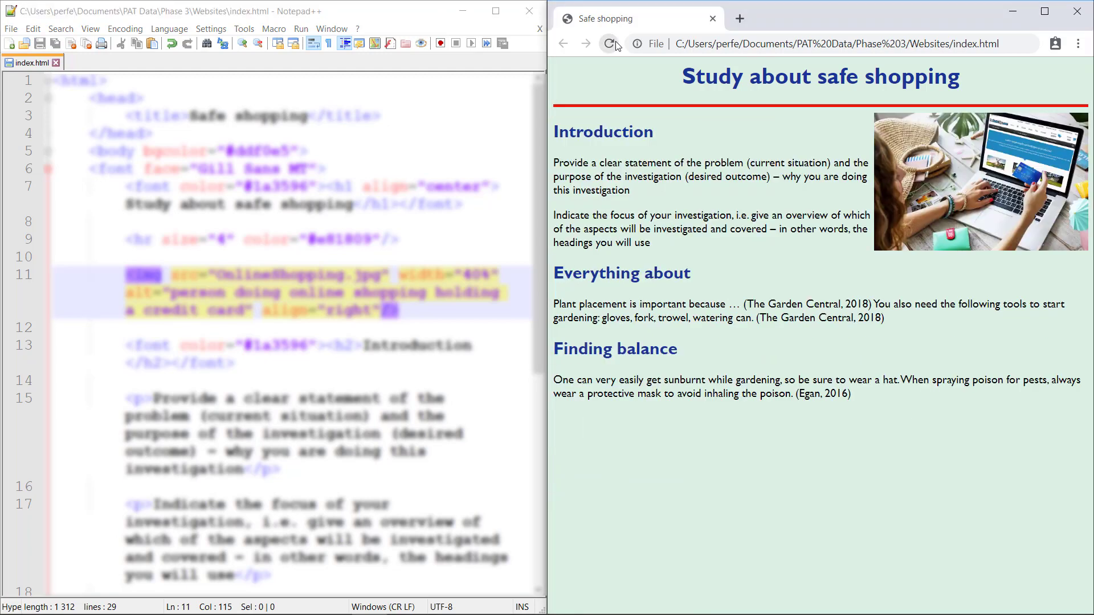
click(609, 44)
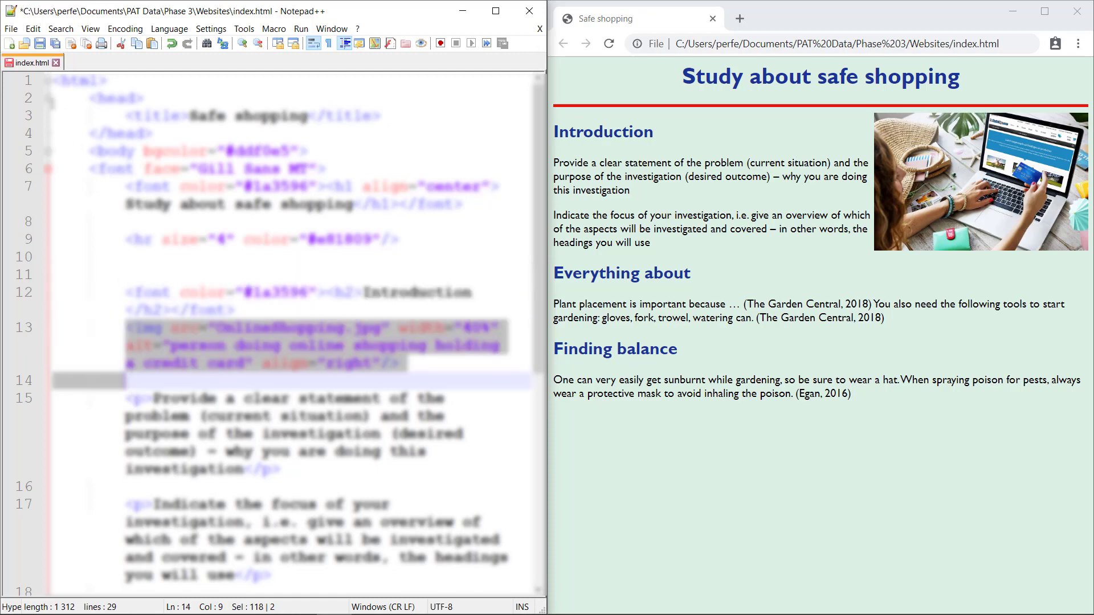
click(609, 44)
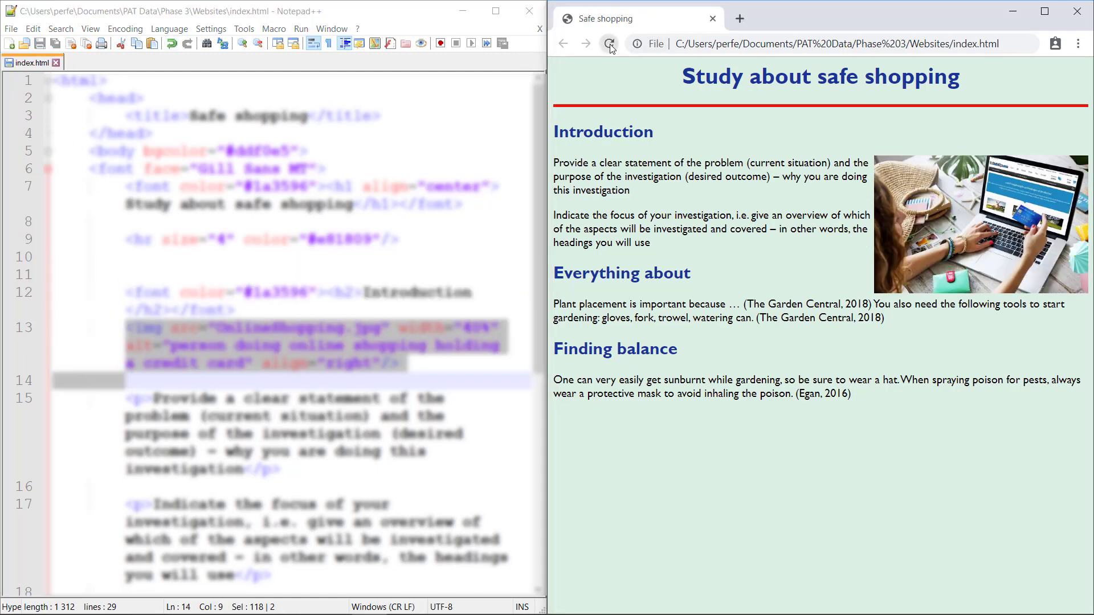
click(609, 43)
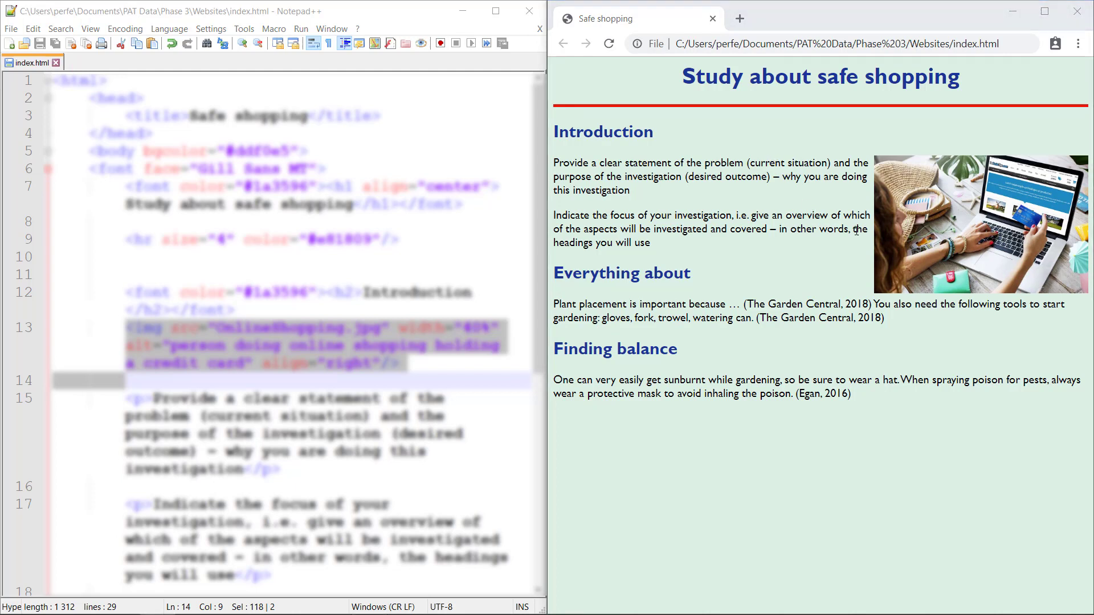
mouse_move(674, 342)
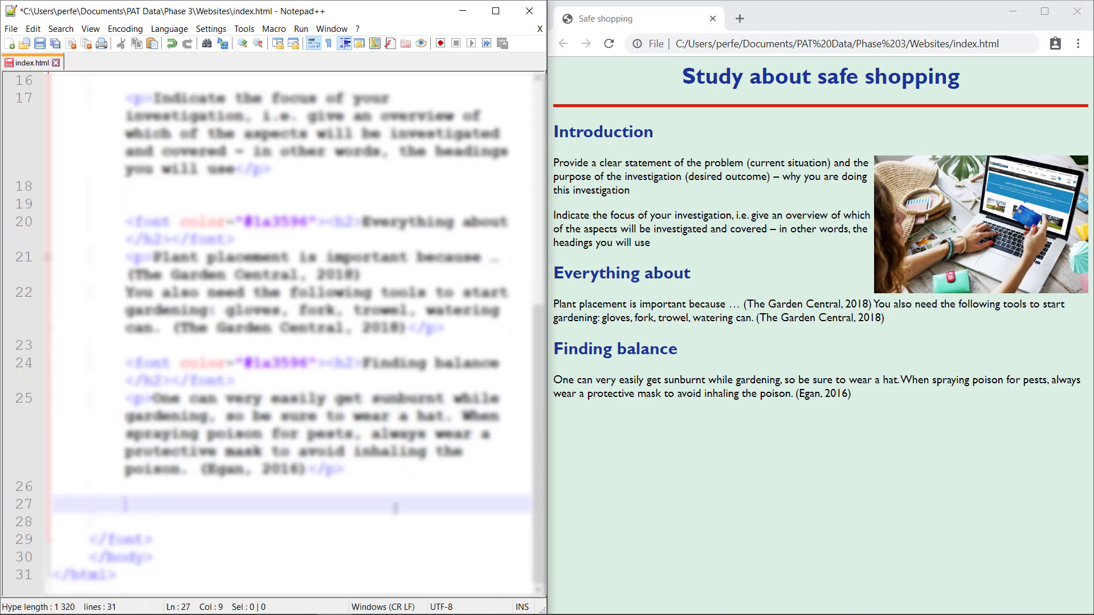
Start a credit paragraph reading "Picture from" before the closing font tag
text(<p>)
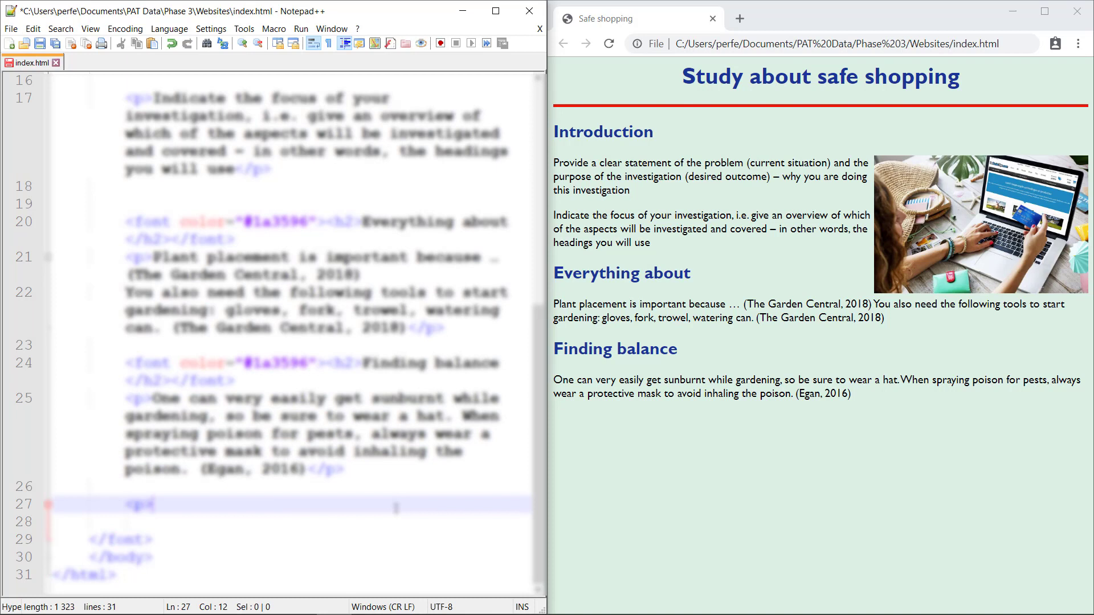
text(>)
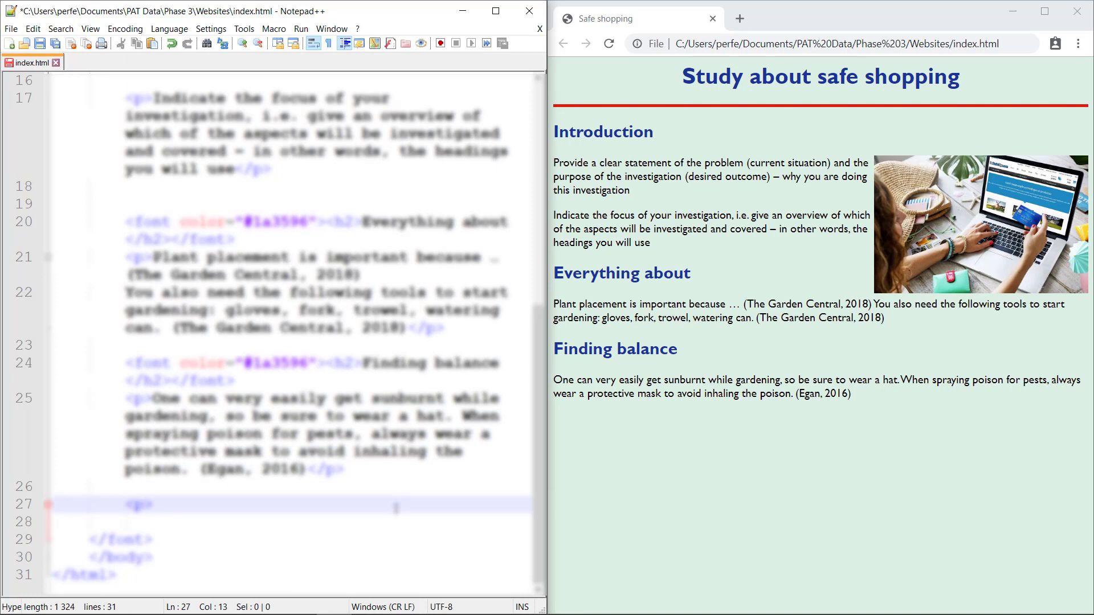
text(O)
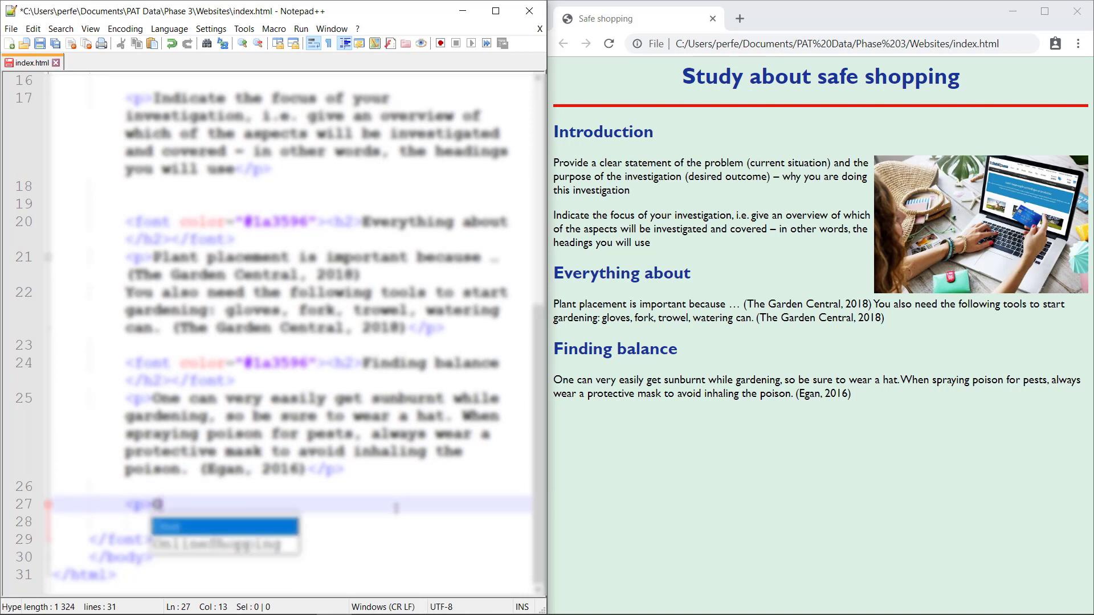
text(Picture from)
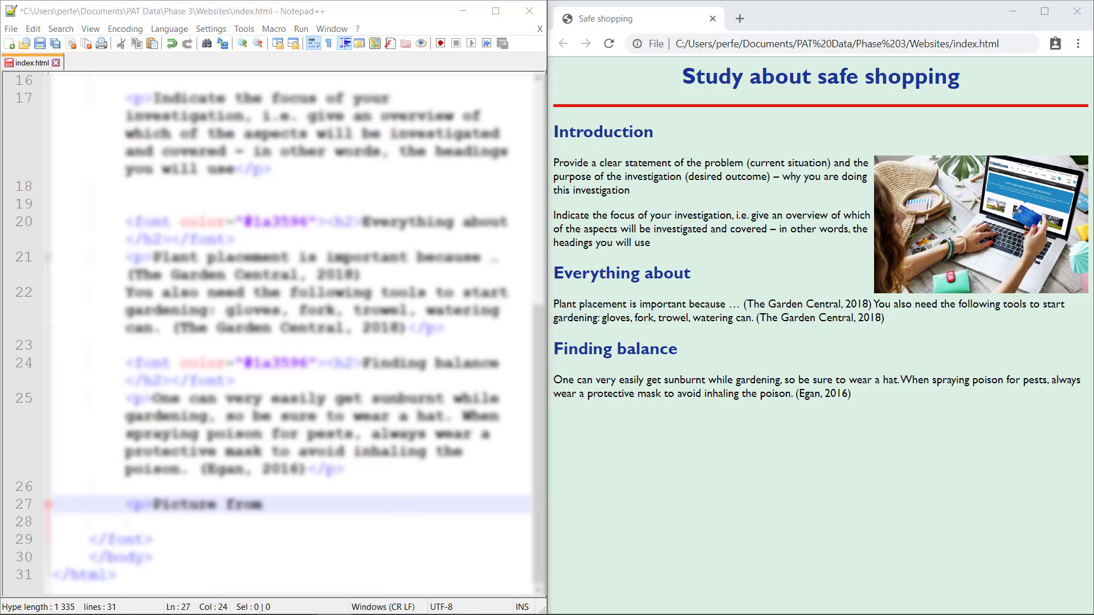